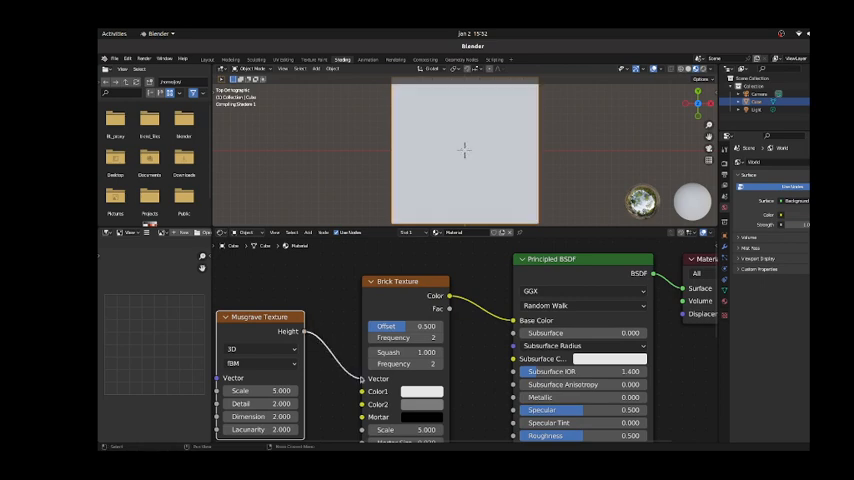
{"action": "mouse_move", "coordinate": [312, 342]}
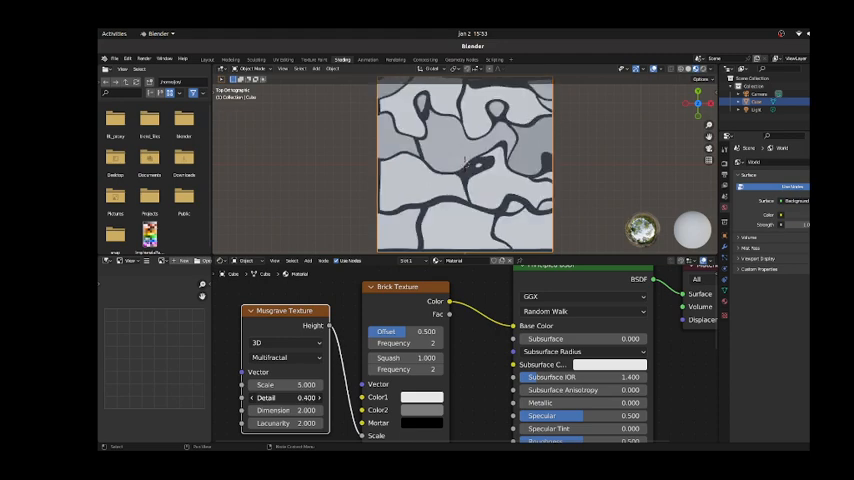
- Raise the Musgrave texture's Detail and Dimension so the veins inside the brick tiles grow finer
{"action": "left_click_drag", "start_coordinate": [304, 396], "coordinate": [304, 396]}
{"action": "type", "text": "1.000"}
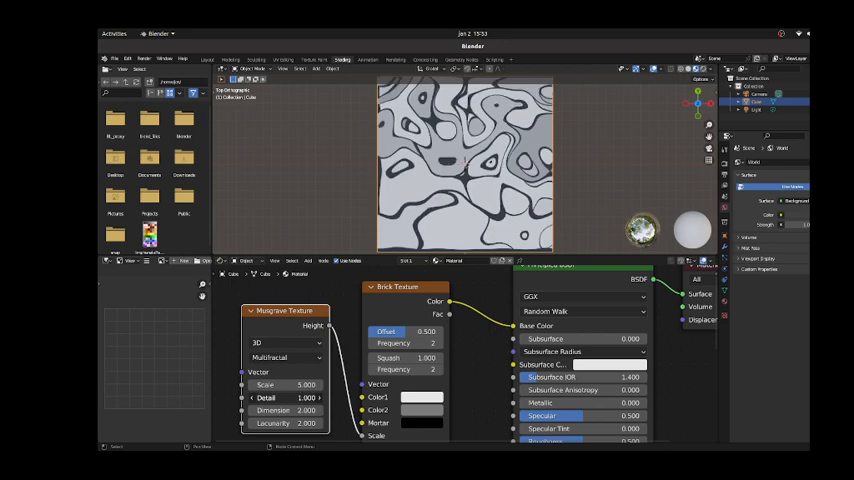
{"action": "left_click_drag", "start_coordinate": [284, 398], "coordinate": [290, 398]}
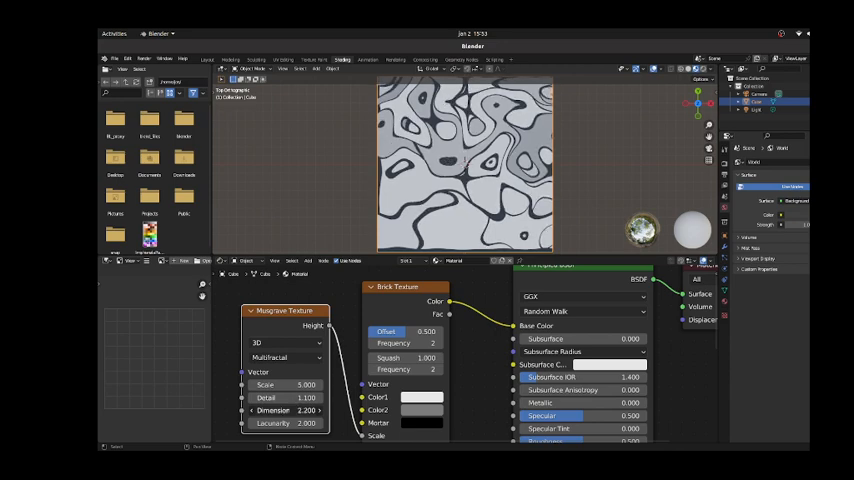
{"action": "left_click_drag", "start_coordinate": [284, 410], "coordinate": [270, 410]}
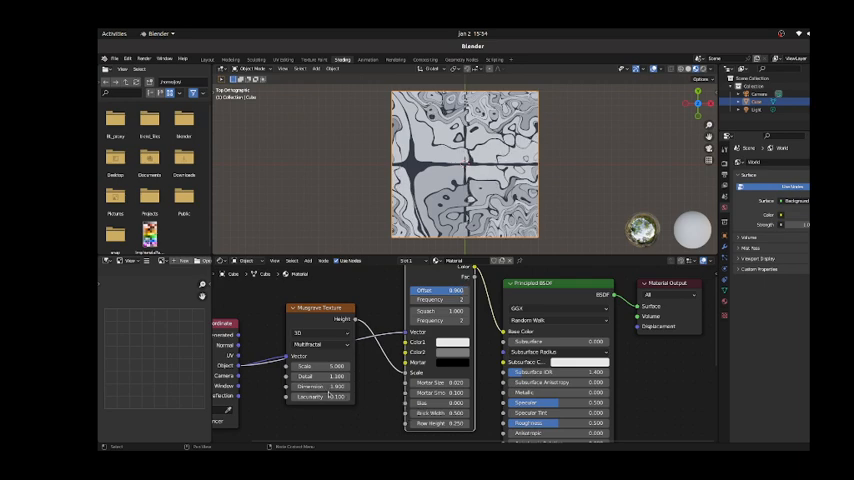
- Increase the Musgrave texture scale until the brick tiles fill with dense stone-like veining
{"action": "left_click_drag", "start_coordinate": [336, 366], "coordinate": [330, 366]}
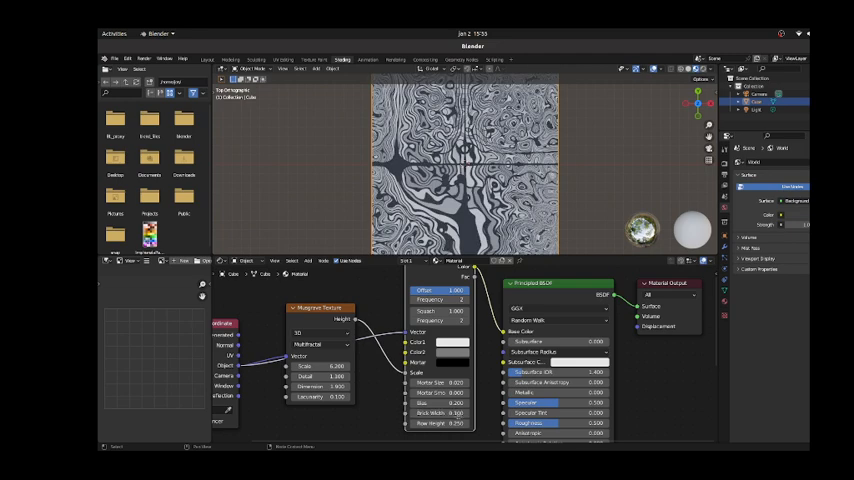
- Lower the Musgrave scale so the tiles show broader, smoother marbled swirls
{"action": "left_click", "coordinate": [432, 412]}
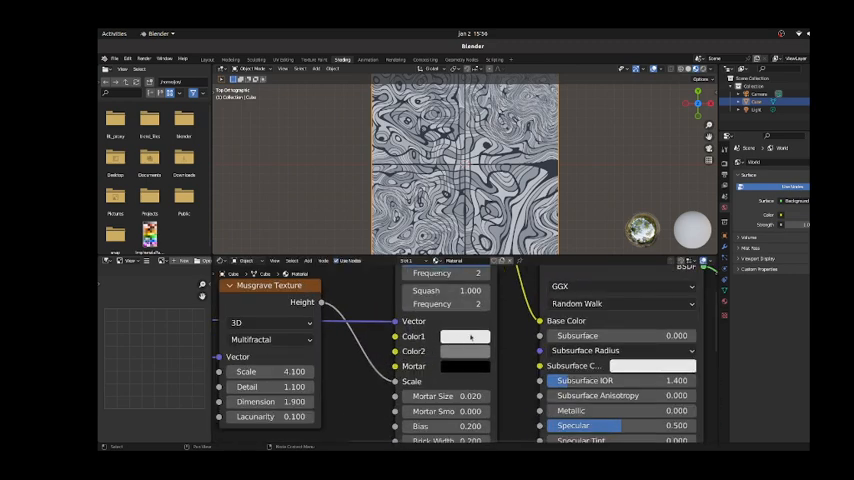
- Set Brick Texture Color1 to pink and Color2 to a purple-blue tone
{"action": "left_click", "coordinate": [466, 336]}
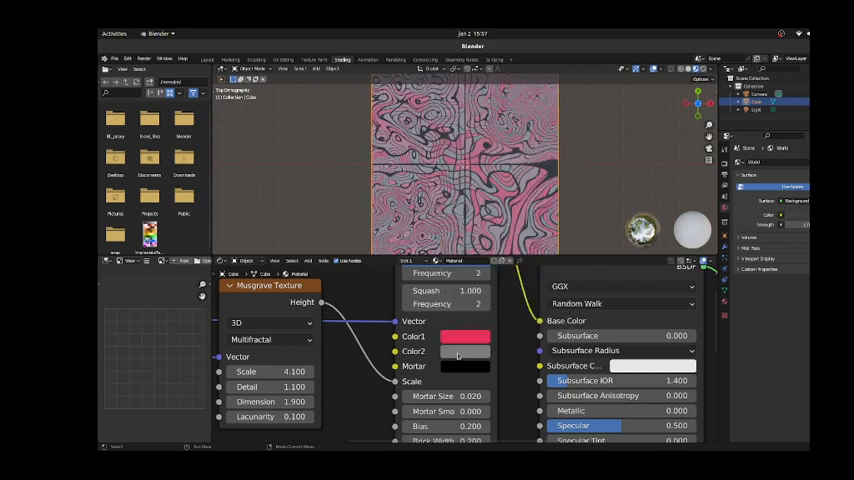
{"action": "left_click", "coordinate": [466, 336]}
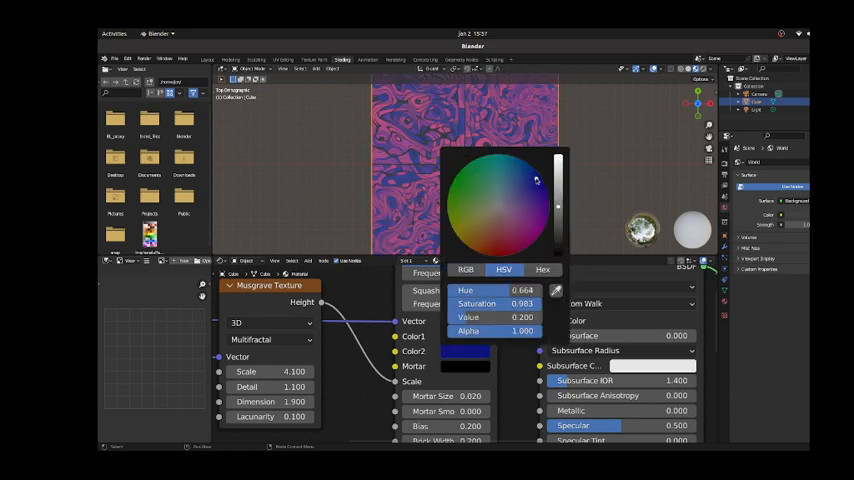